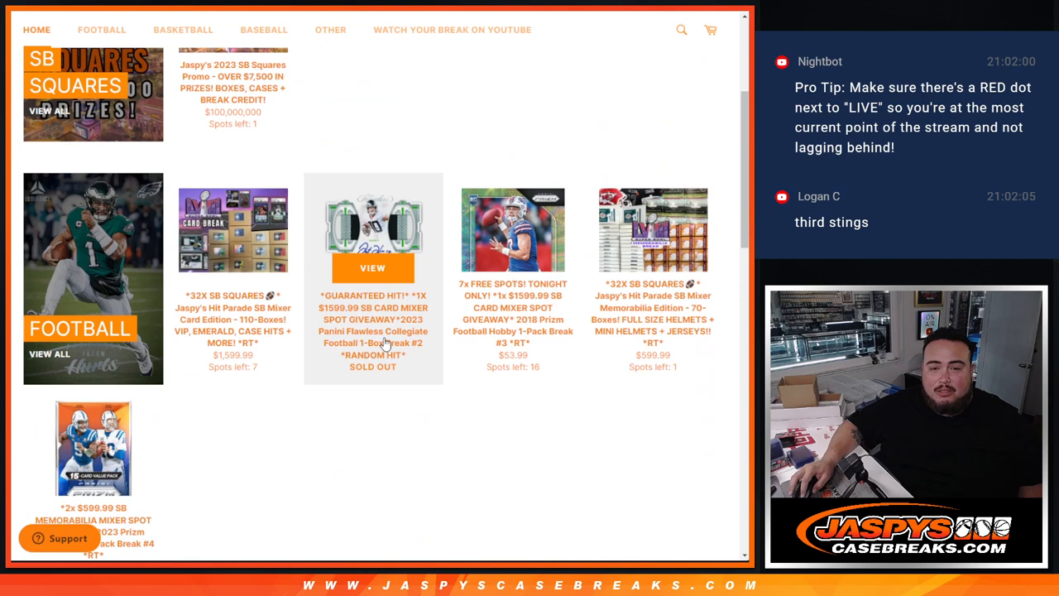
Leave the Jaspy's Case Breaks product page for the RANDOM.ORG Dice Roller
left_click(372, 268)
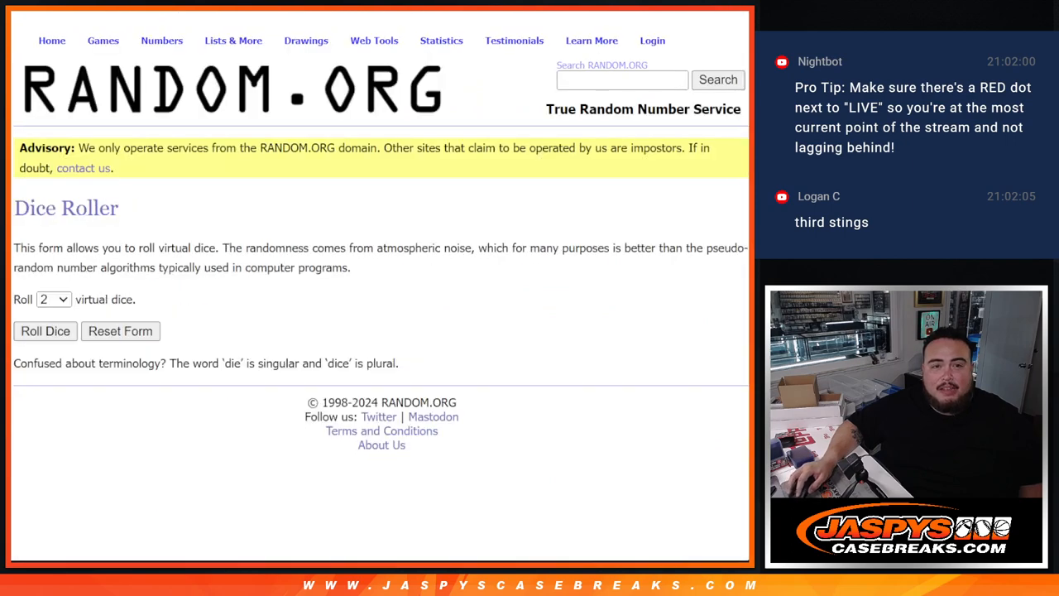
Randomize the 26-name list in the List Randomizer and reshuffle it four more times
left_click(44, 331)
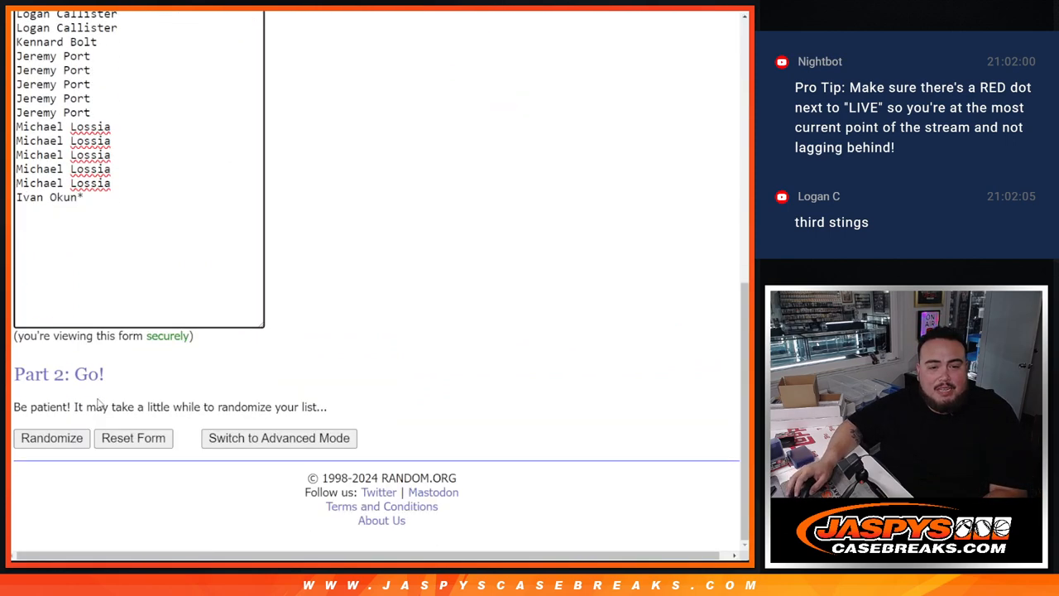
left_click(49, 439)
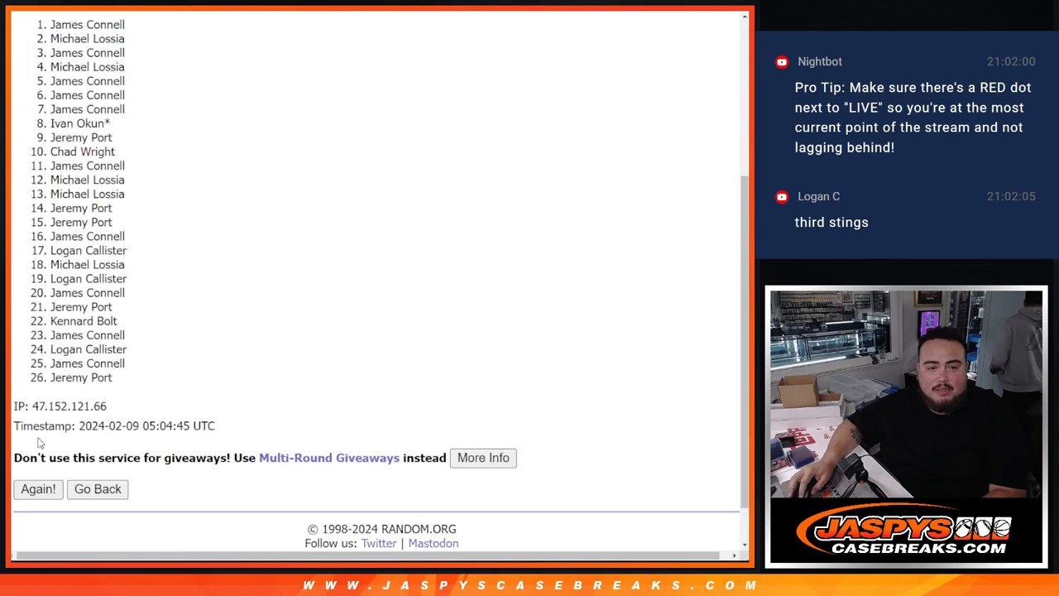
left_click(37, 490)
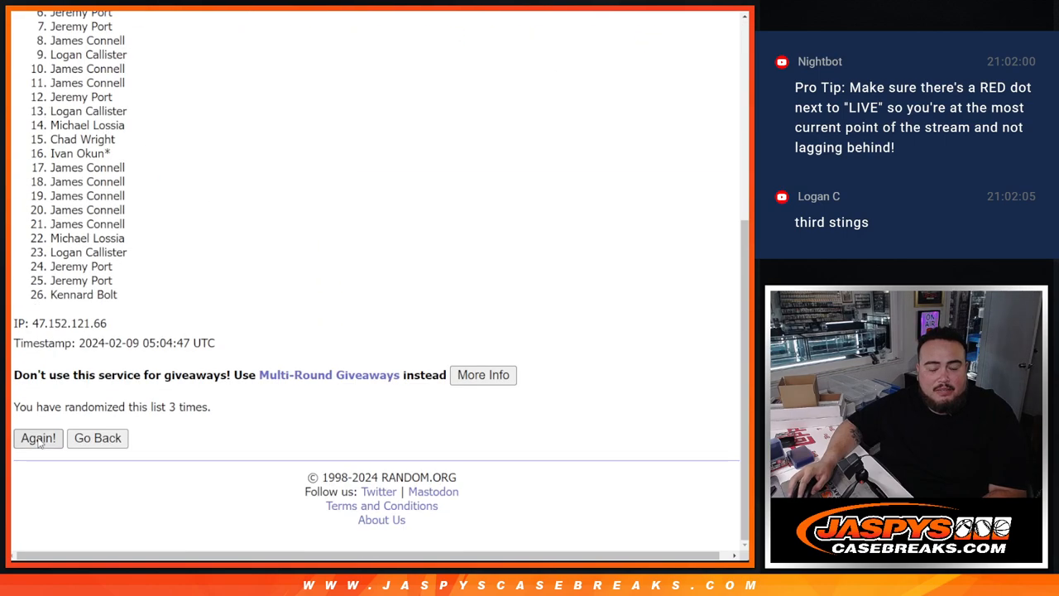
left_click(37, 439)
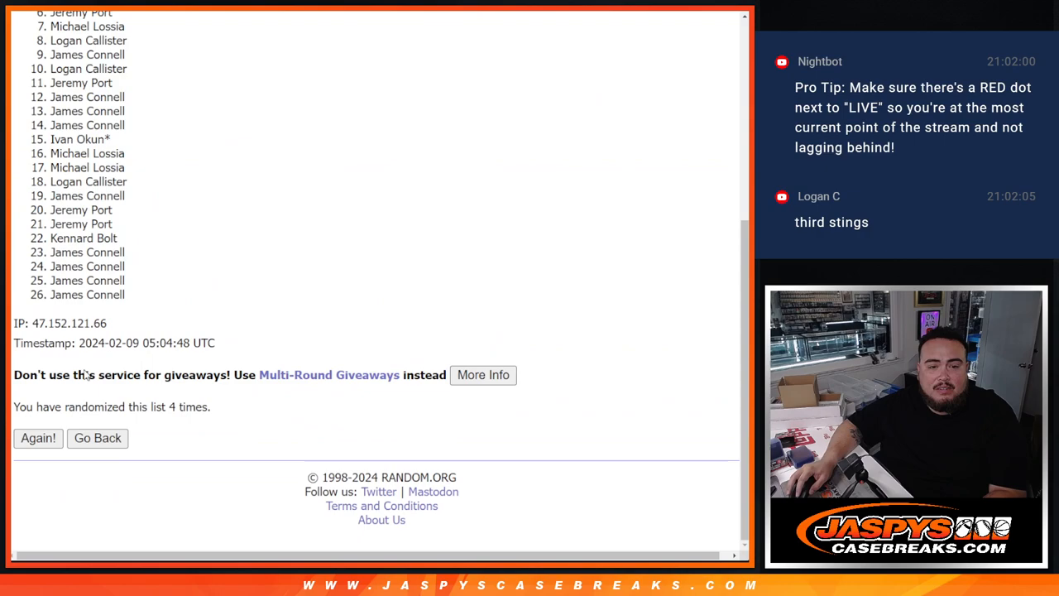
left_click(37, 439)
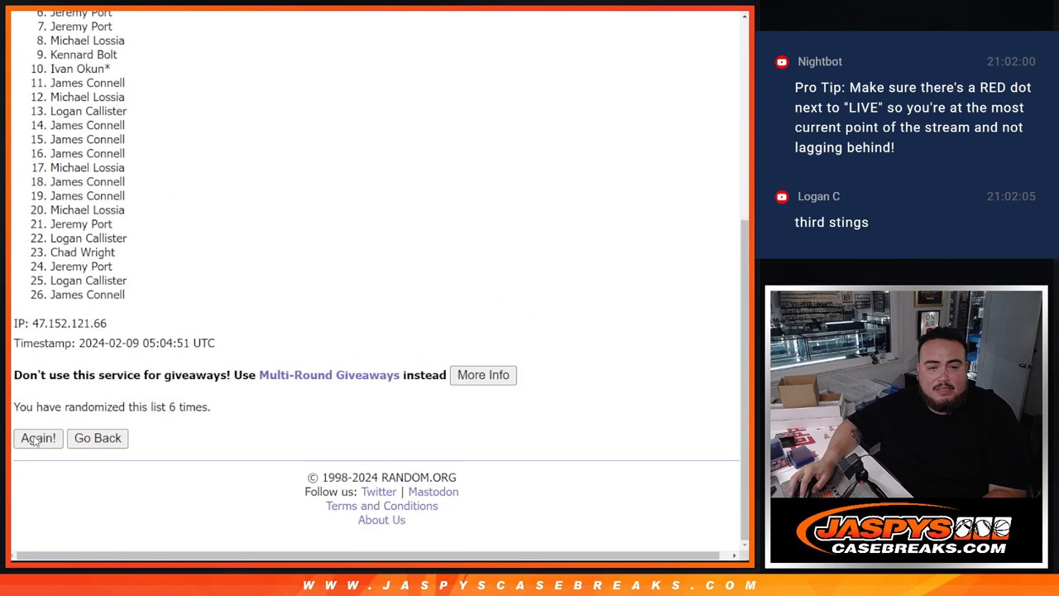
left_click(37, 438)
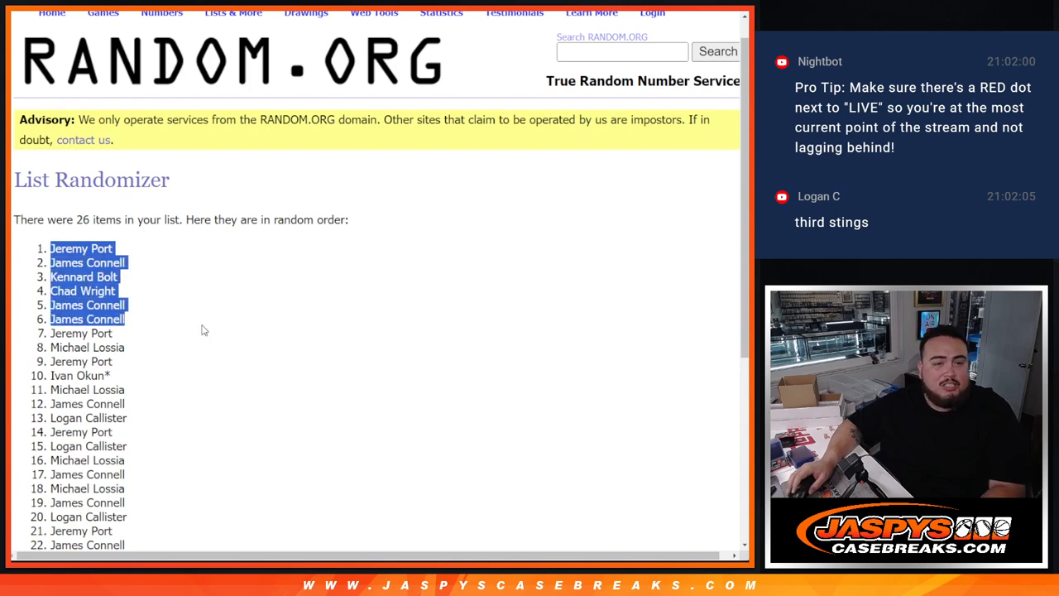
Scroll through the Part 1 list entries now holding the NFL team names
scroll("down", 3)
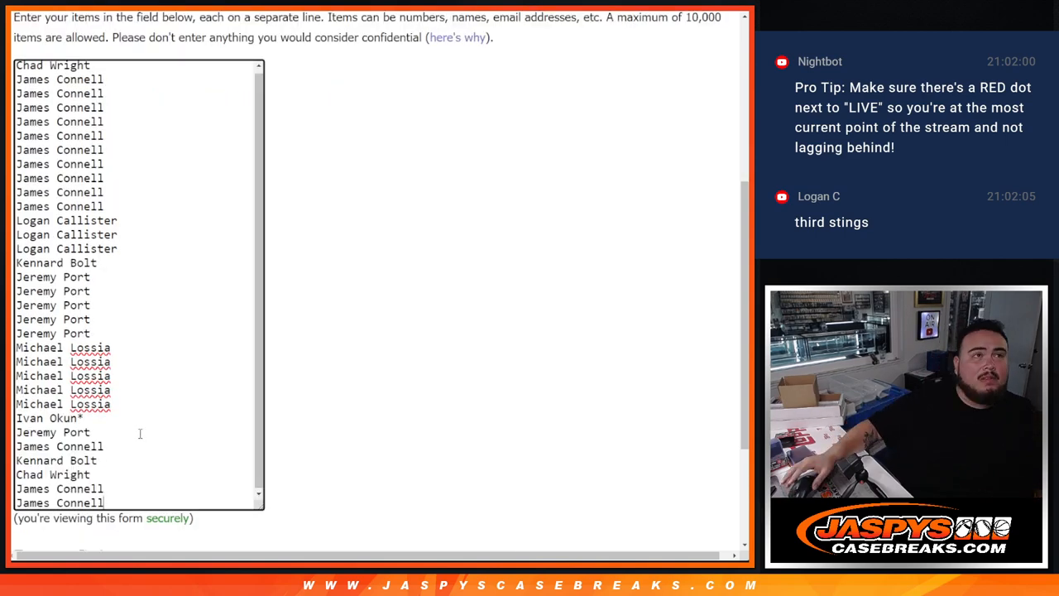
scroll("down", 3)
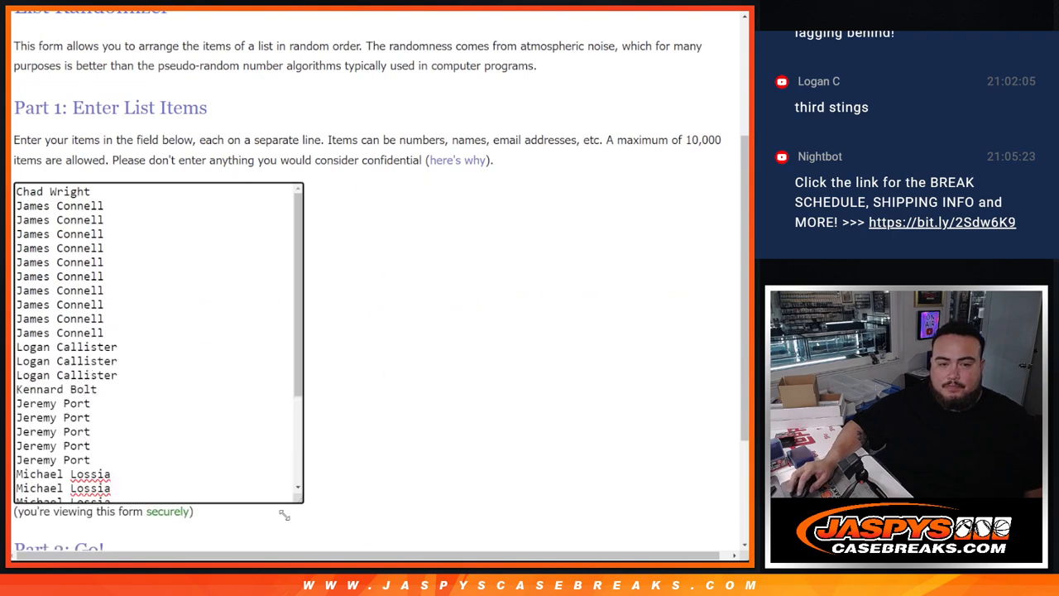
scroll("down", 3)
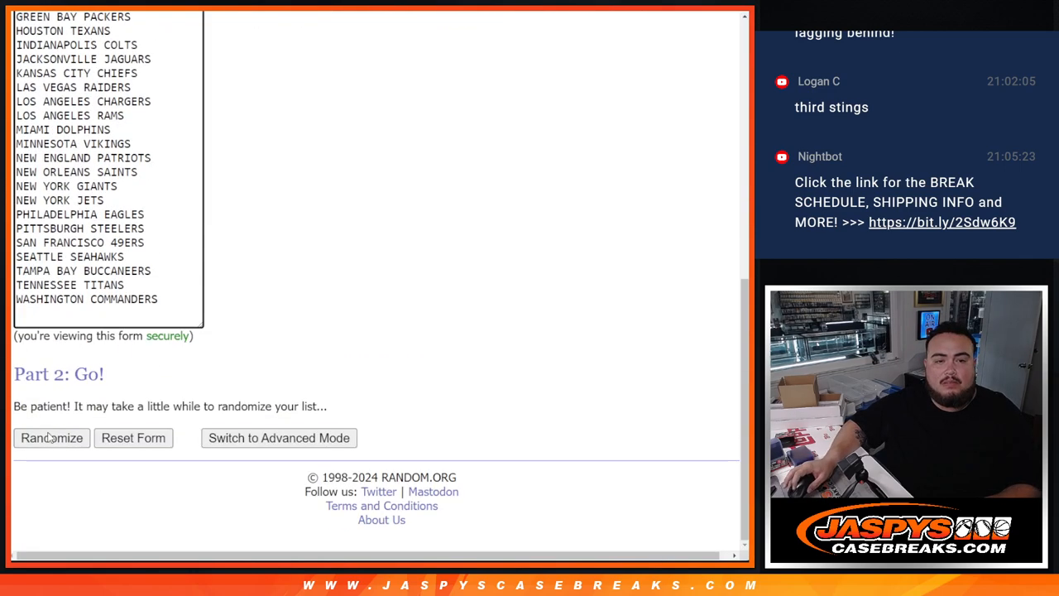
Randomize the 32-team list and reshuffle it twice more
left_click(51, 437)
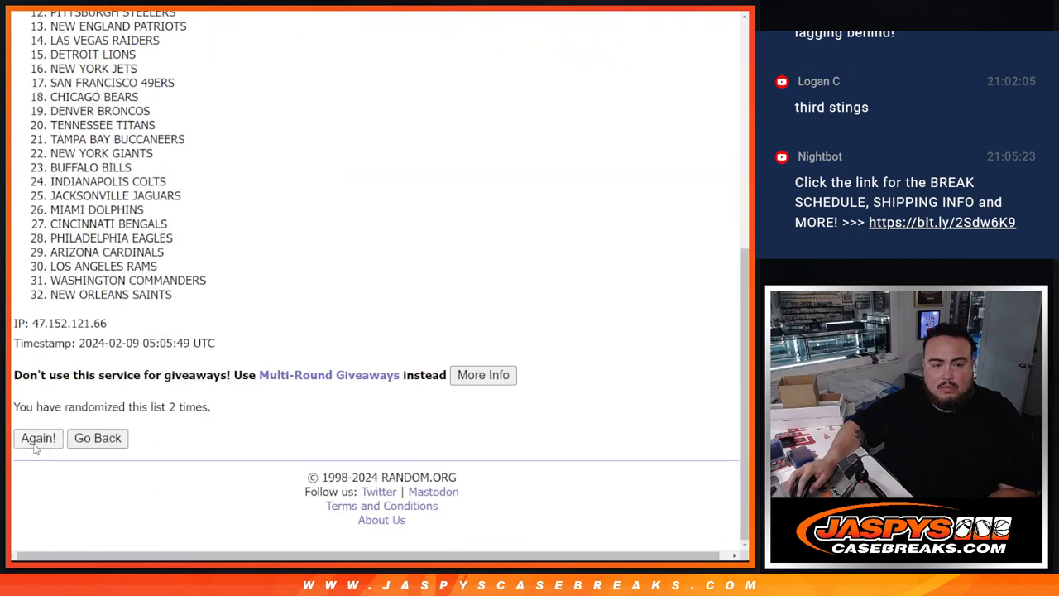
left_click(37, 436)
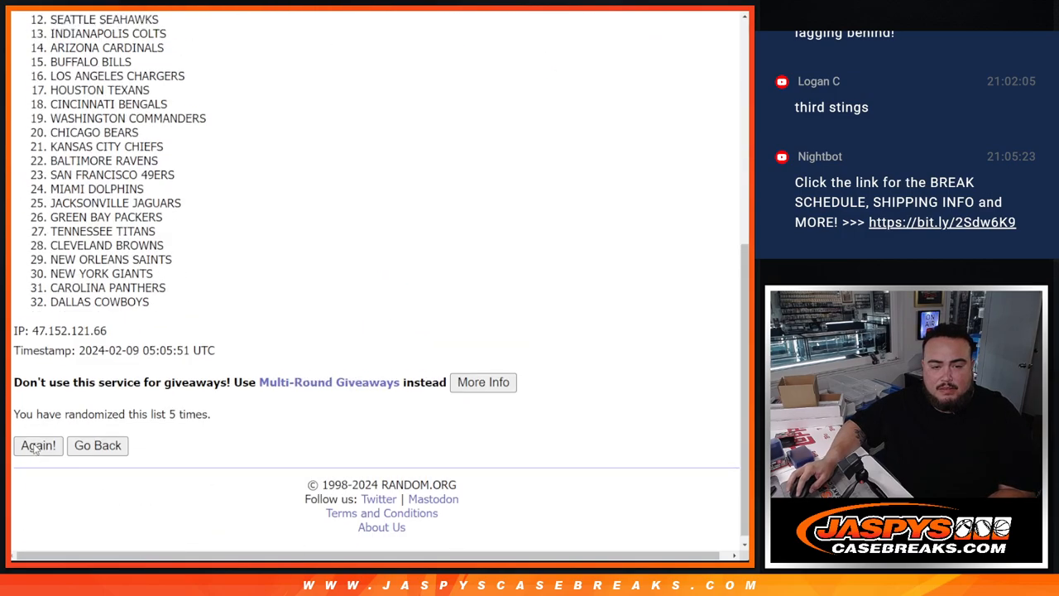
left_click(36, 446)
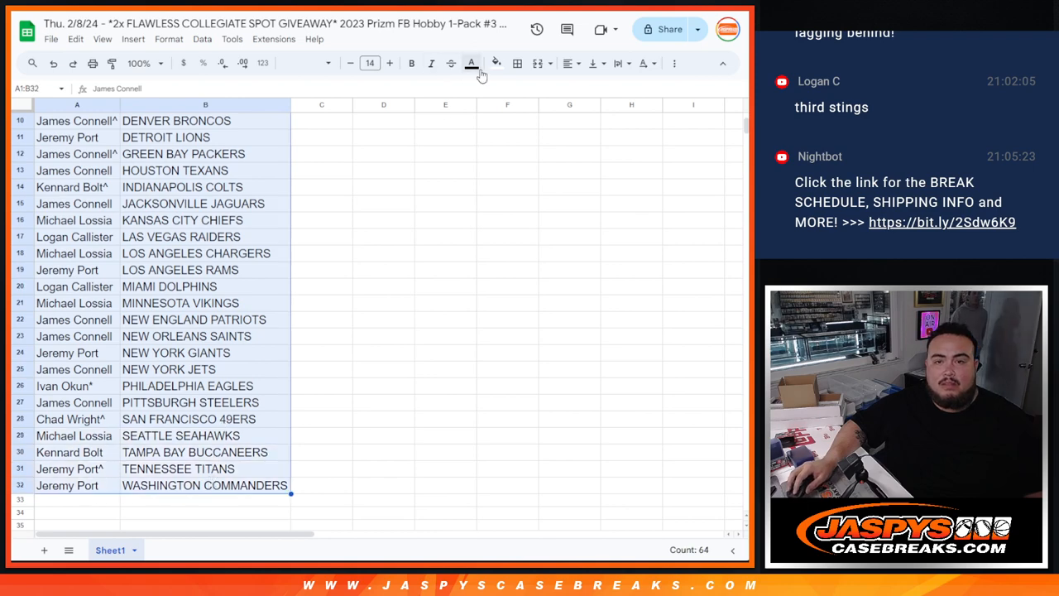
Start printing the 32-row name–team sheet from the File menu
left_click(569, 63)
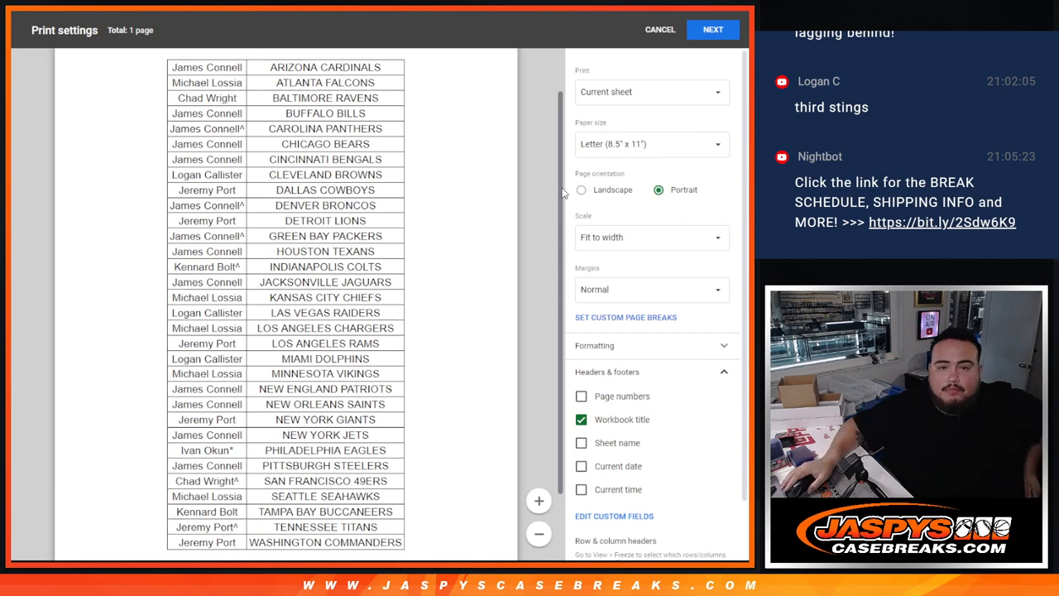
mouse_move(487, 229)
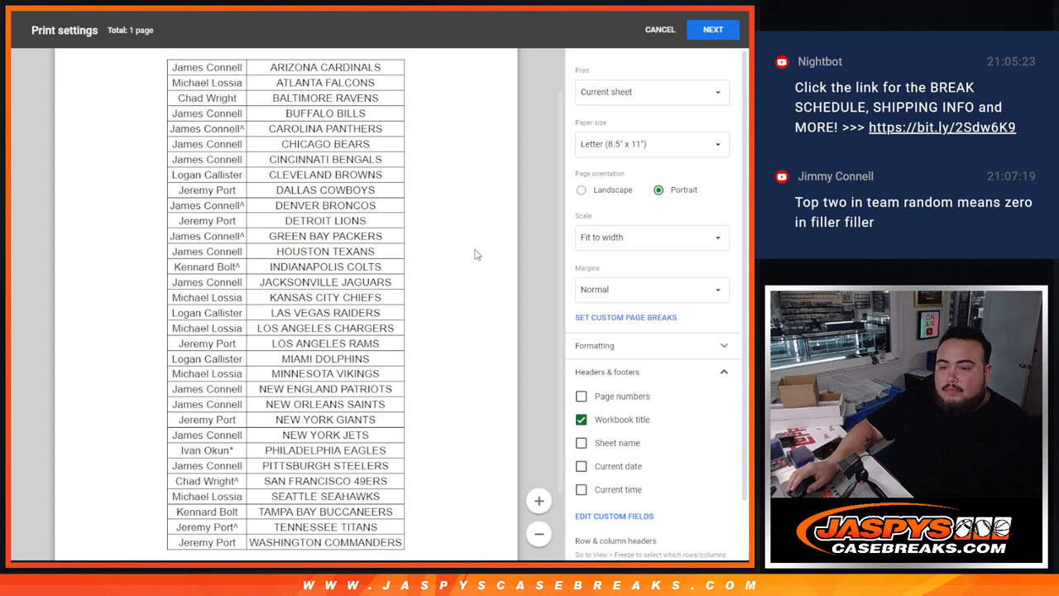
Confirm Next in Print settings with Current sheet, Portrait and Fit to width
left_click(711, 30)
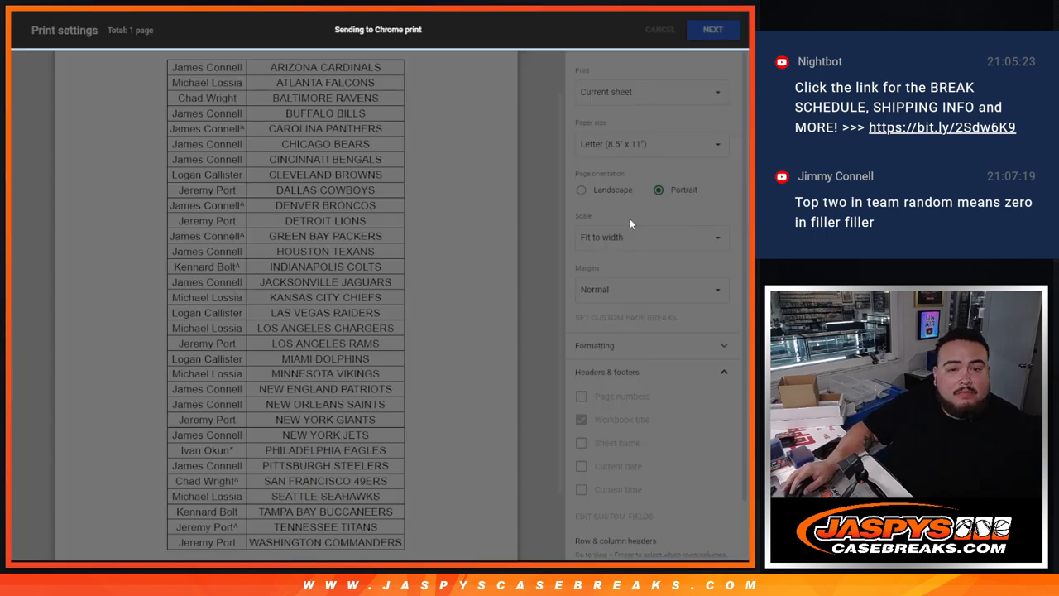
Confirm the Chrome print dialog and return to the RANDOM.ORG Dice Roller
left_click(658, 29)
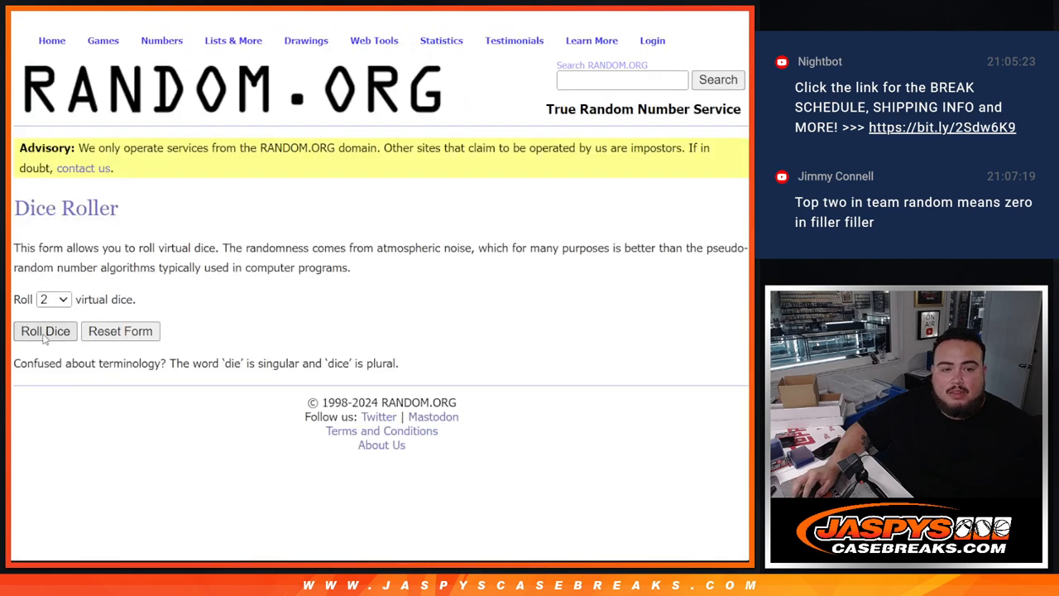
Roll the dice, then randomize the 32-name buyer list and reshuffle it again
left_click(45, 331)
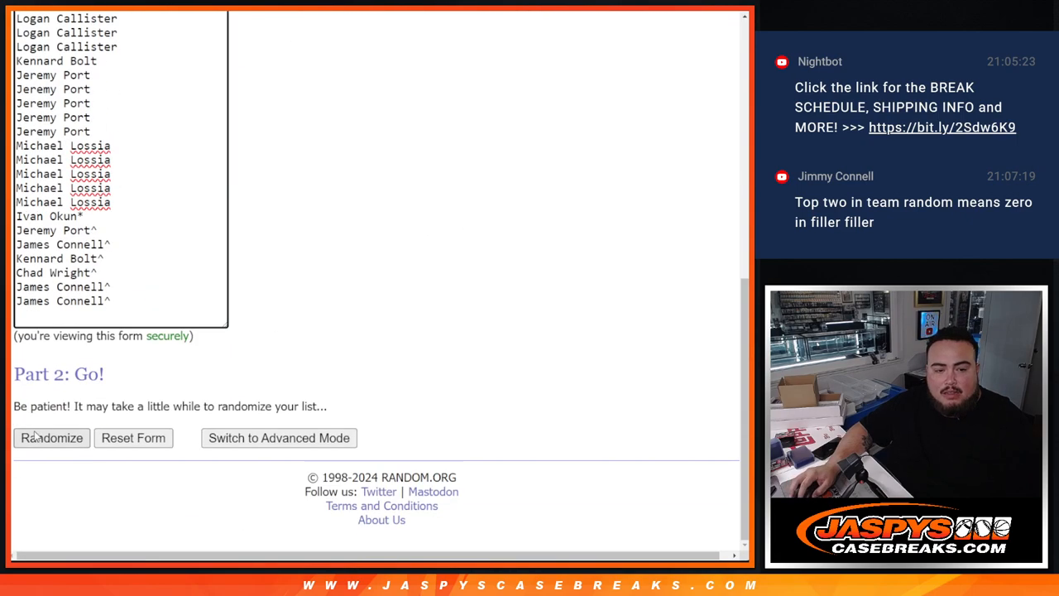
left_click(51, 437)
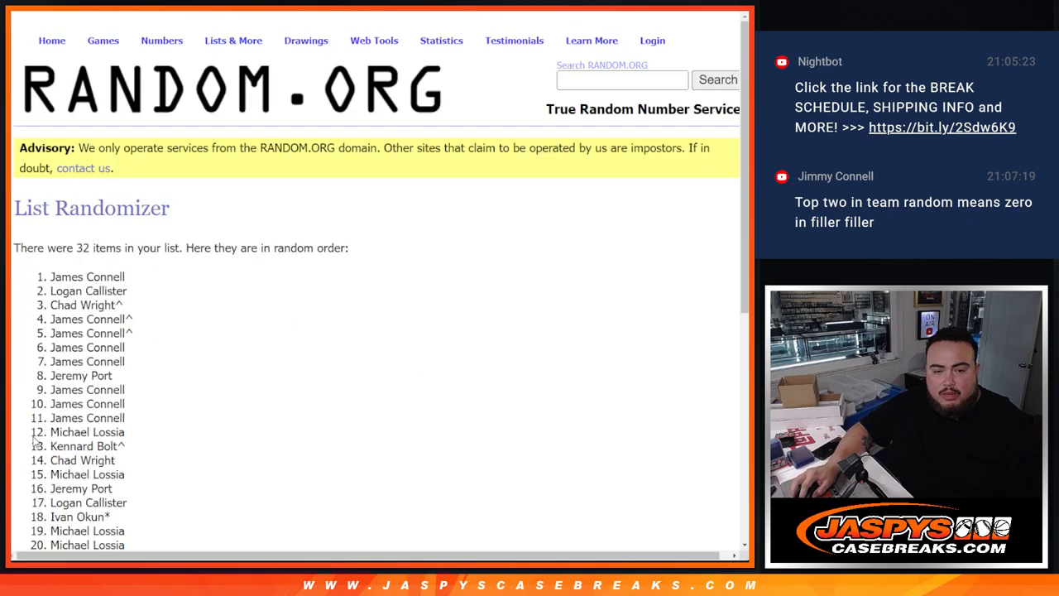
scroll("down", 3)
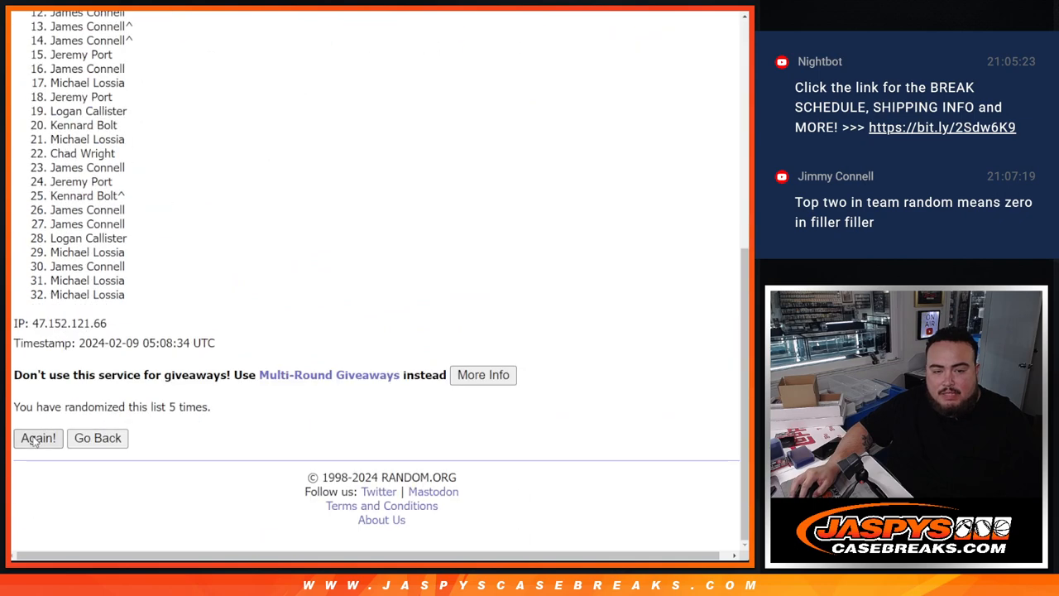
left_click(37, 438)
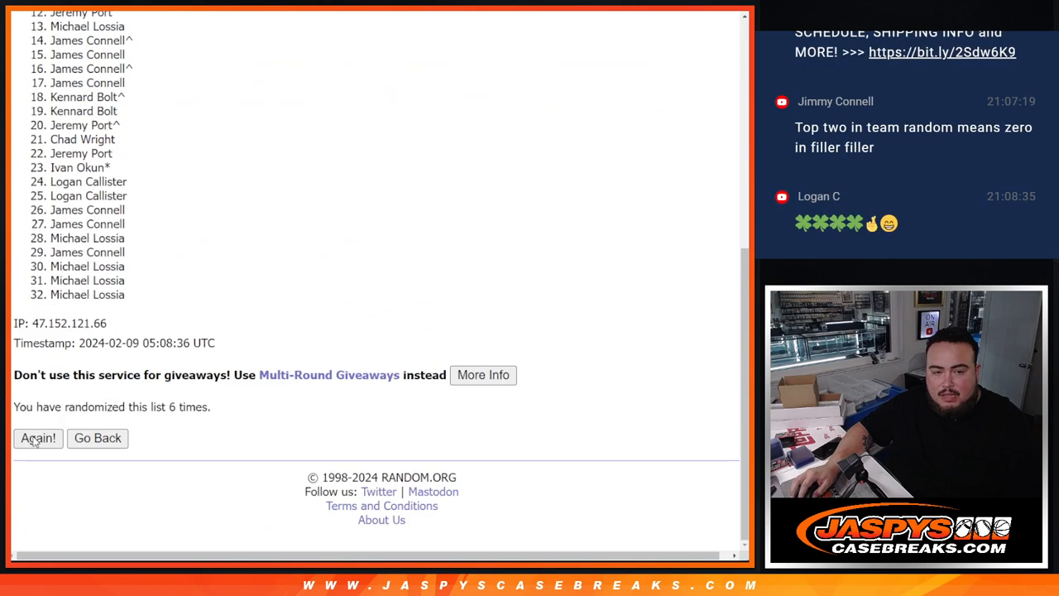
left_click(37, 439)
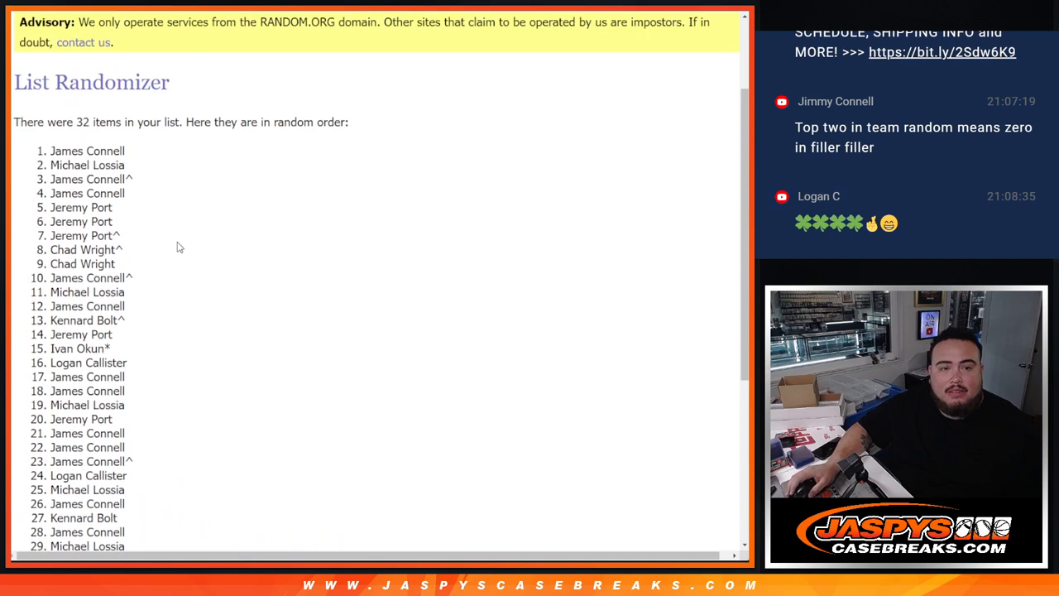
Drag-select entries 1 and 2 of the final shuffle as the two winners
left_click_drag(51, 151, 129, 165)
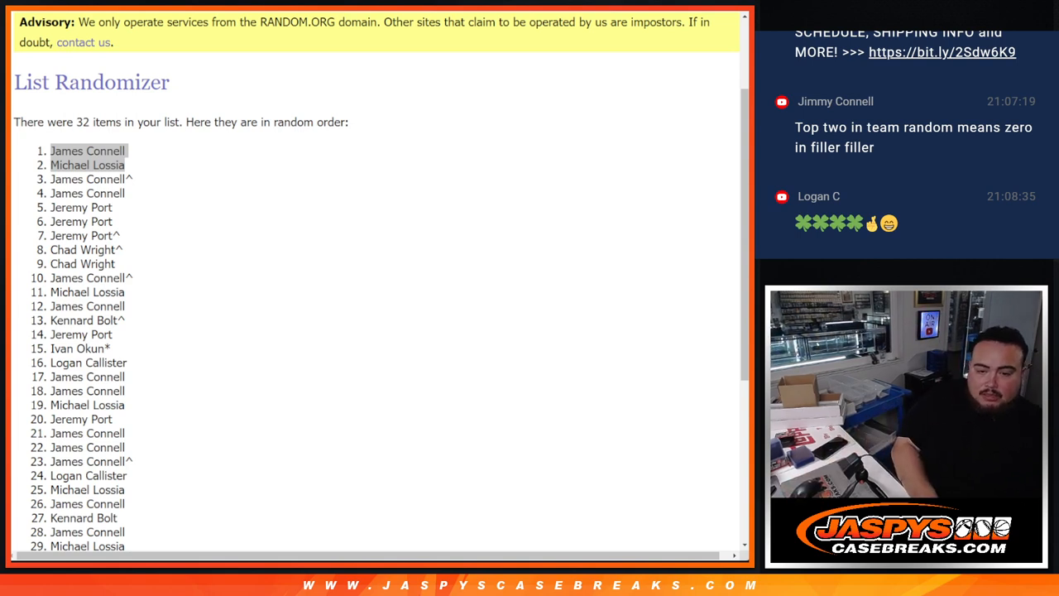
left_click_drag(52, 150, 117, 165)
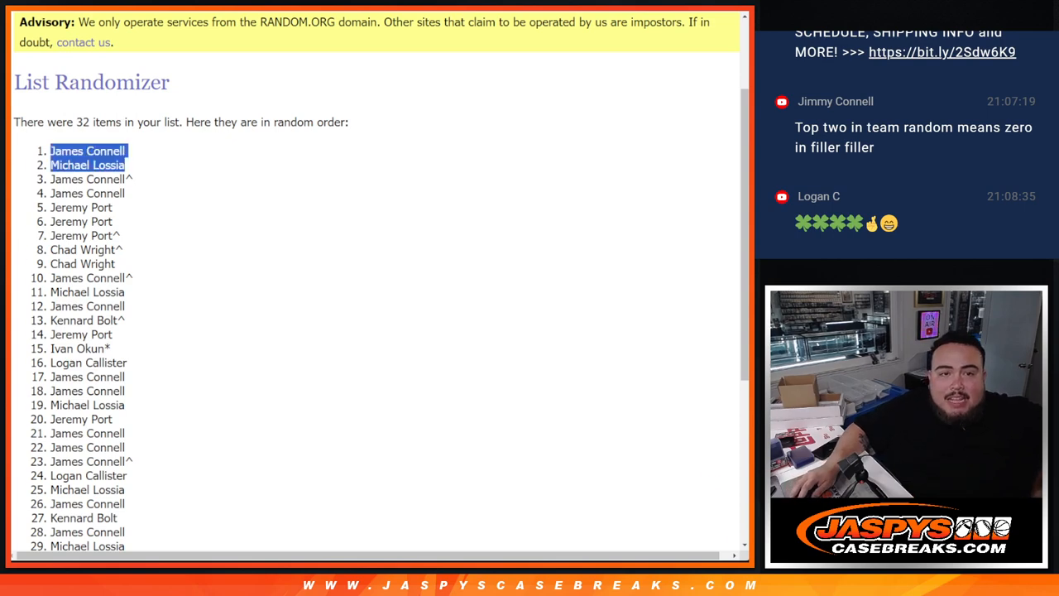